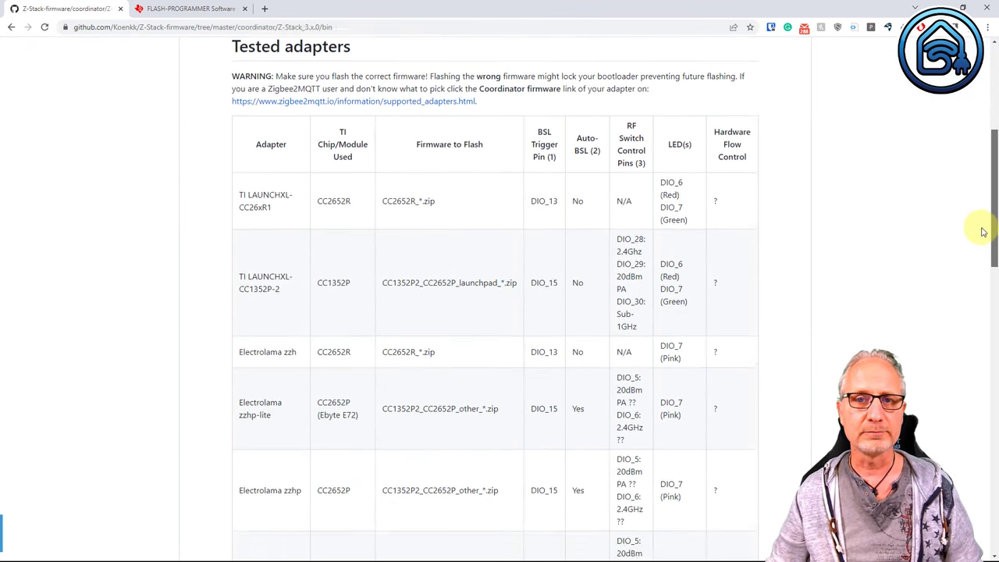
Locate and select CC1352P2_CC2652P_launchpad_coordinator_20220219.zip in the bin folder listing.
scroll("down", 3)
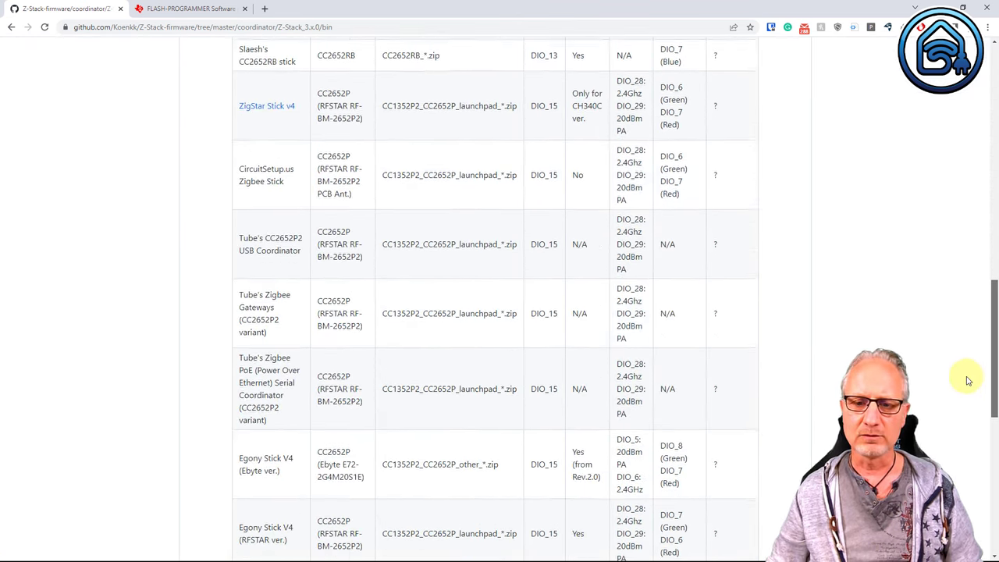
scroll("down", 3)
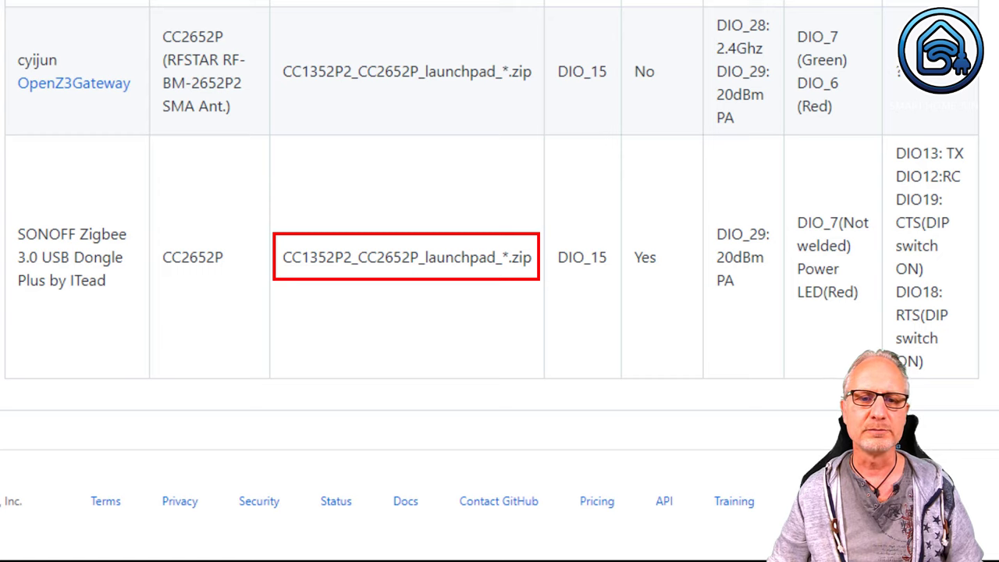
mouse_move(288, 311)
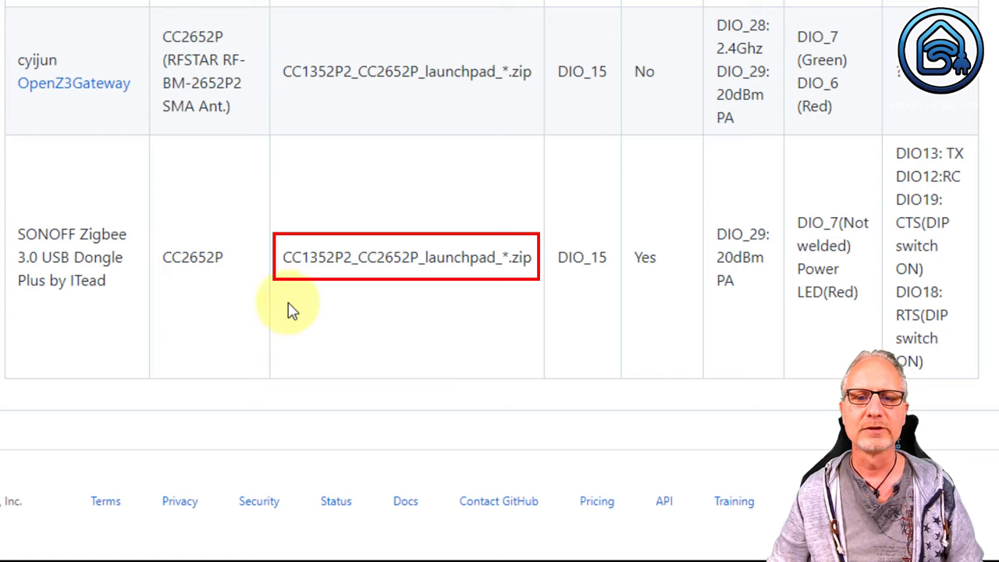
mouse_move(235, 215)
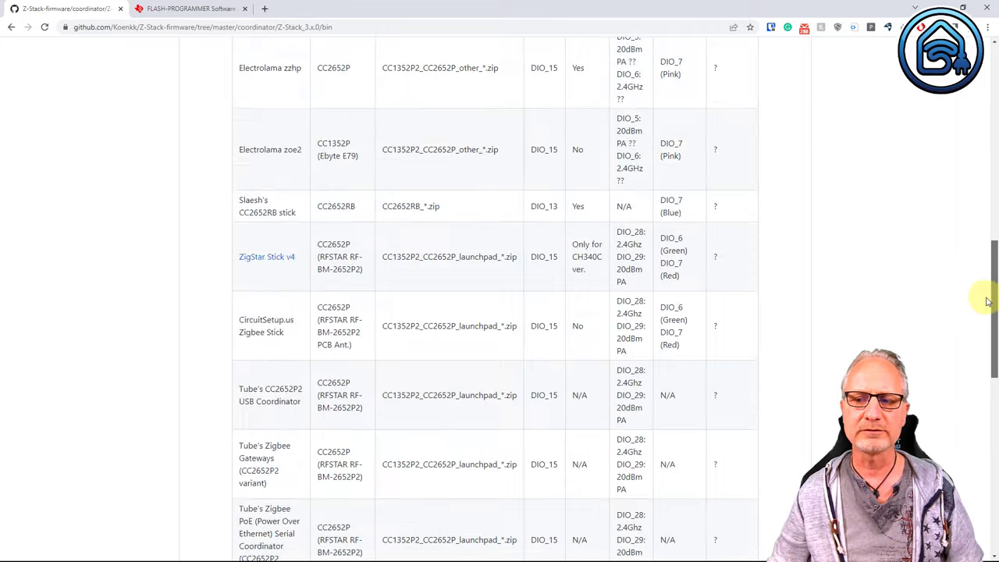
scroll("up", 3)
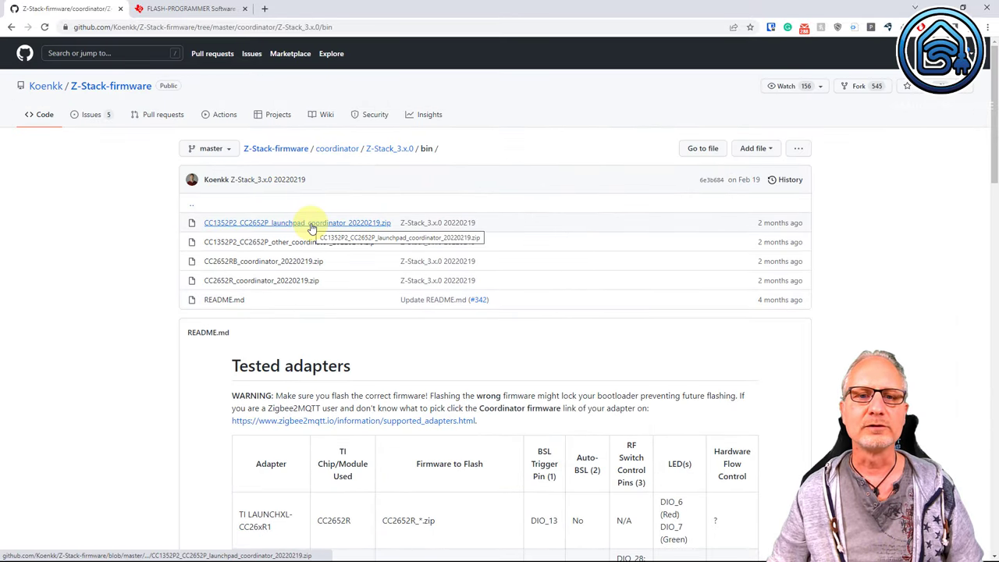
left_click(297, 221)
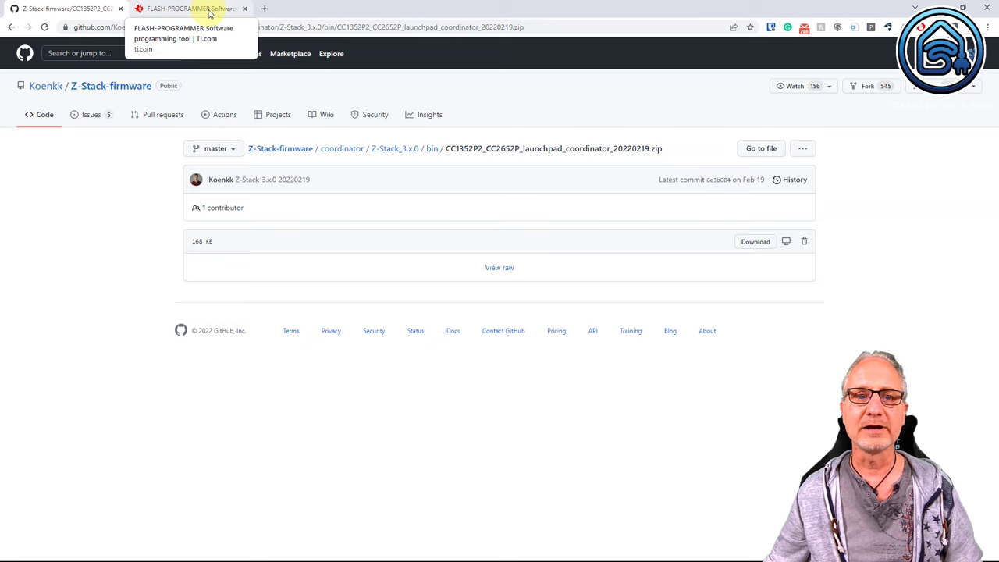
Reach the FLASH-PROGRAMMER-2 (v1.8.2) download options from the FLASH-PROGRAMMER product page.
left_click(191, 9)
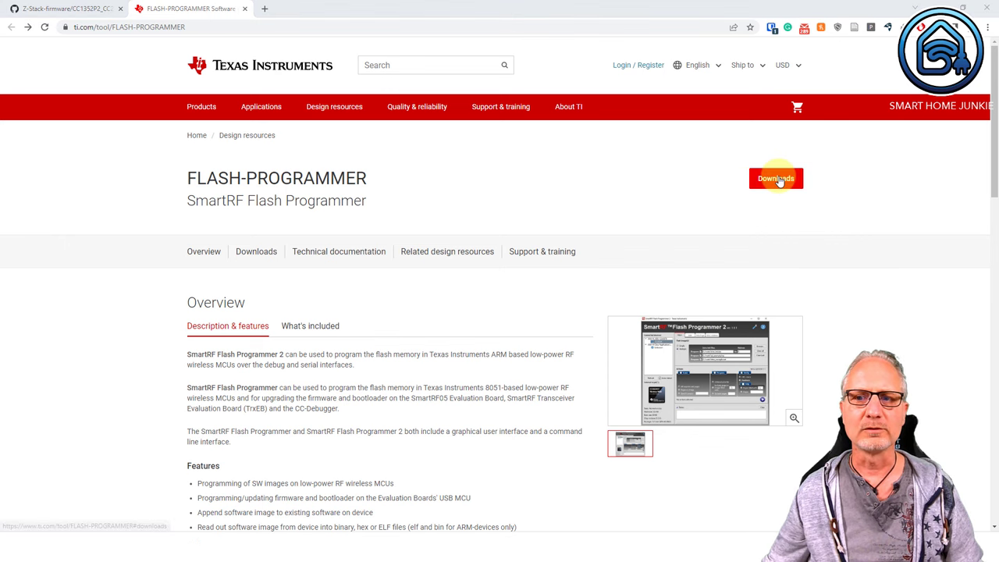
left_click(776, 178)
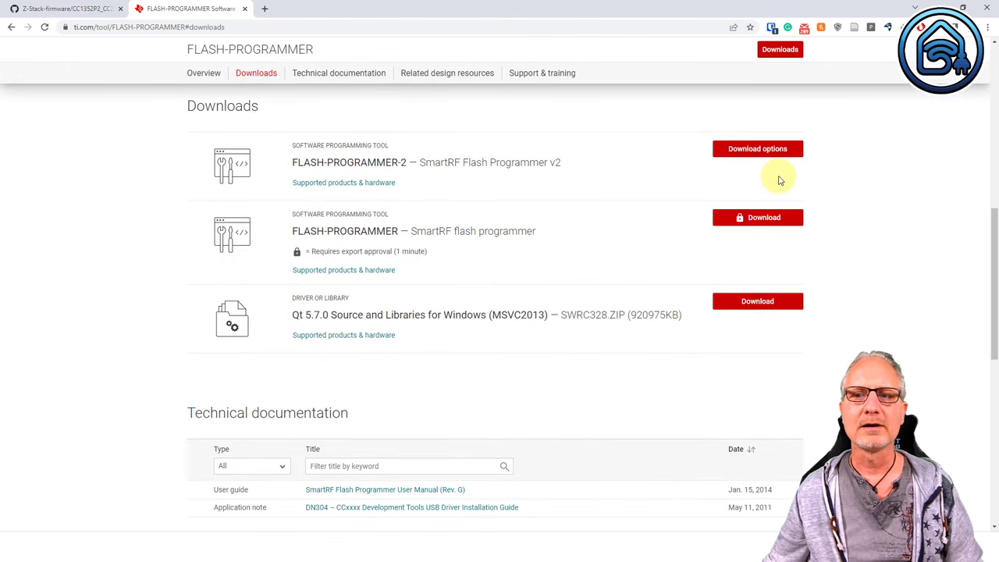
mouse_move(737, 161)
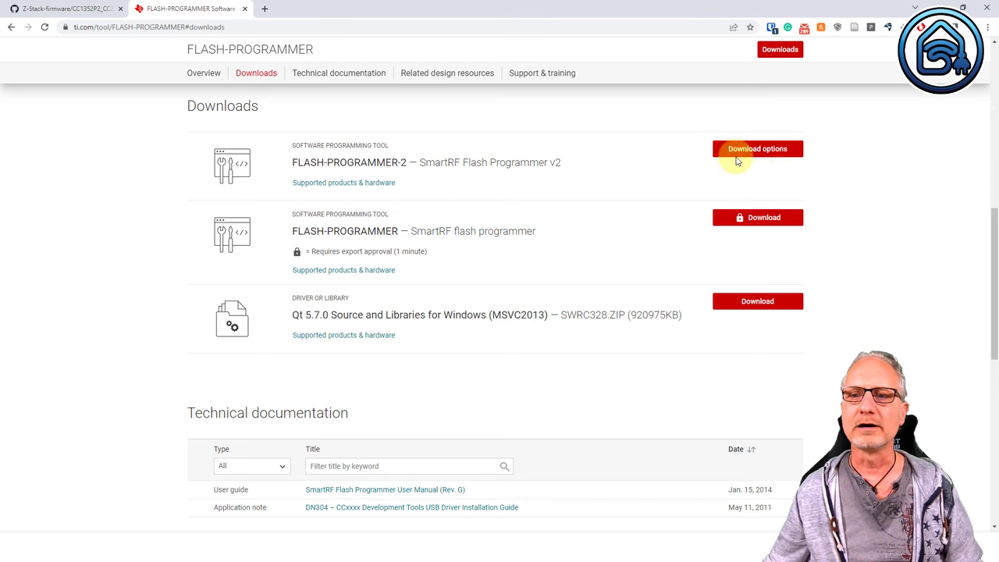
left_click(756, 149)
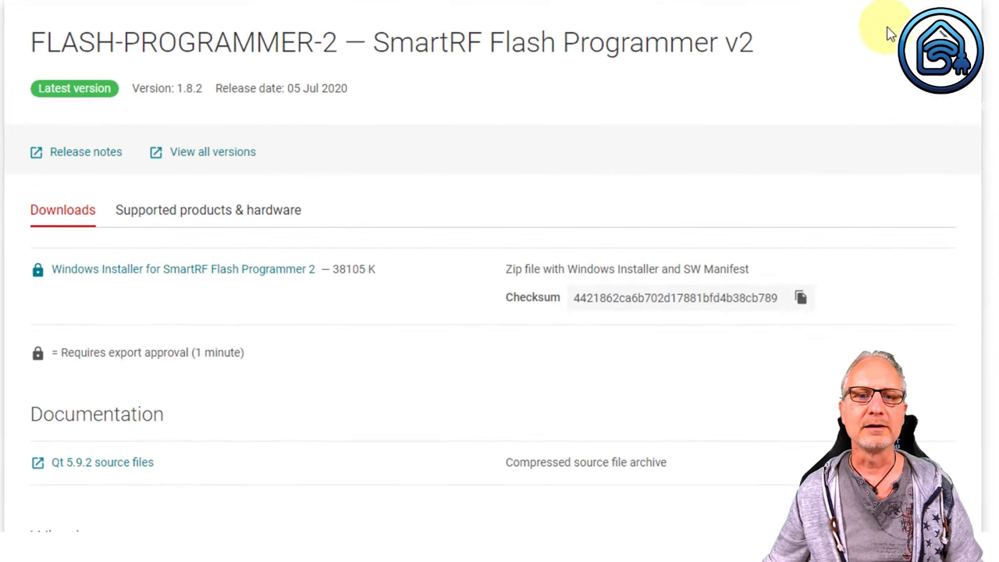
mouse_move(608, 159)
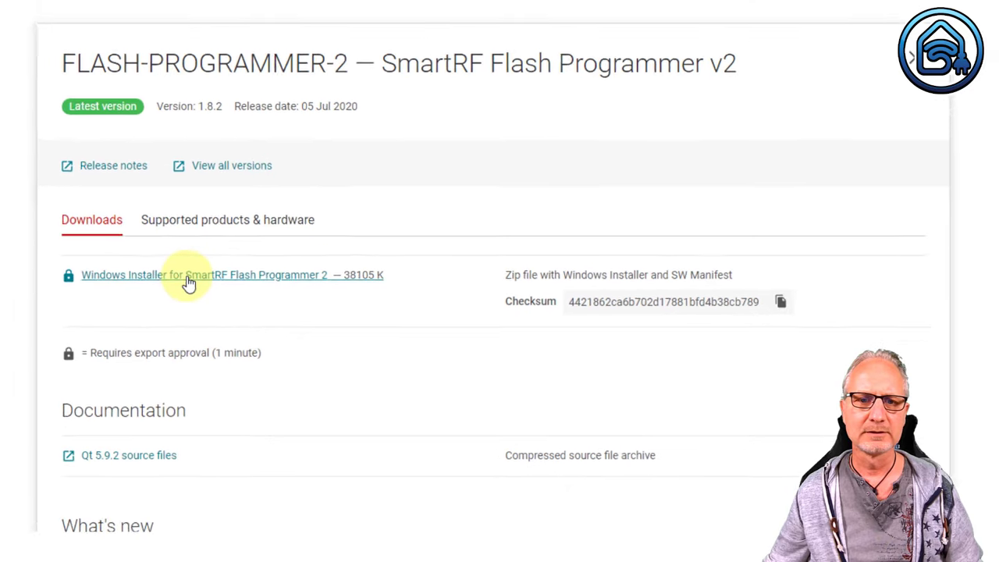
Request the Windows Installer and log in with the autofilled saved TI credentials.
left_click(187, 275)
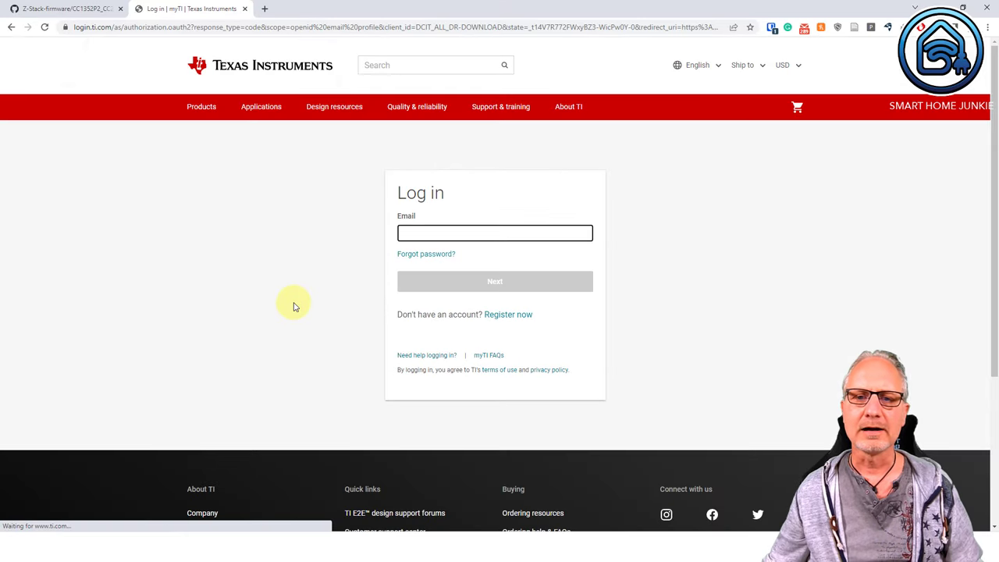
right_click(436, 231)
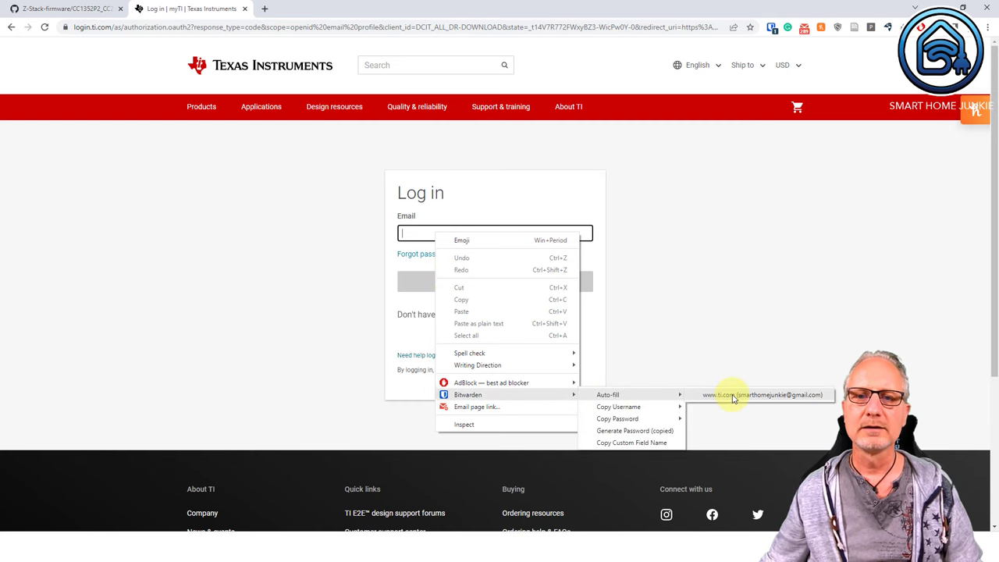
left_click(764, 393)
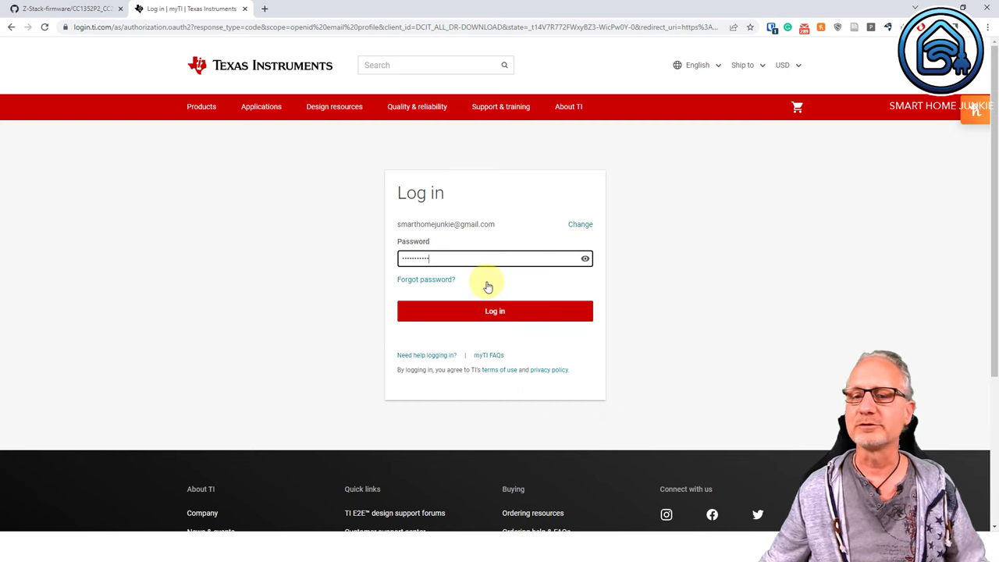
left_click(495, 311)
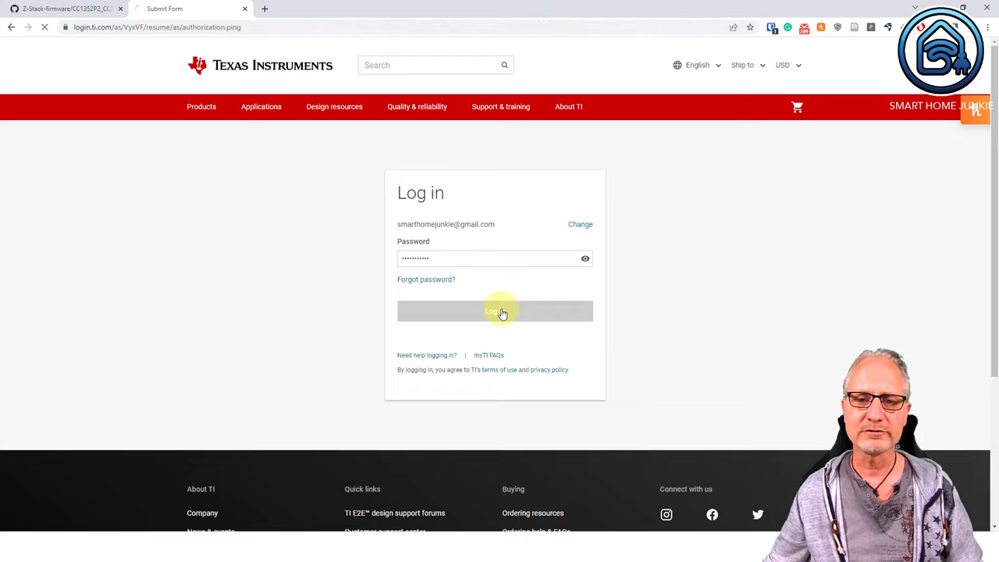
left_click(495, 311)
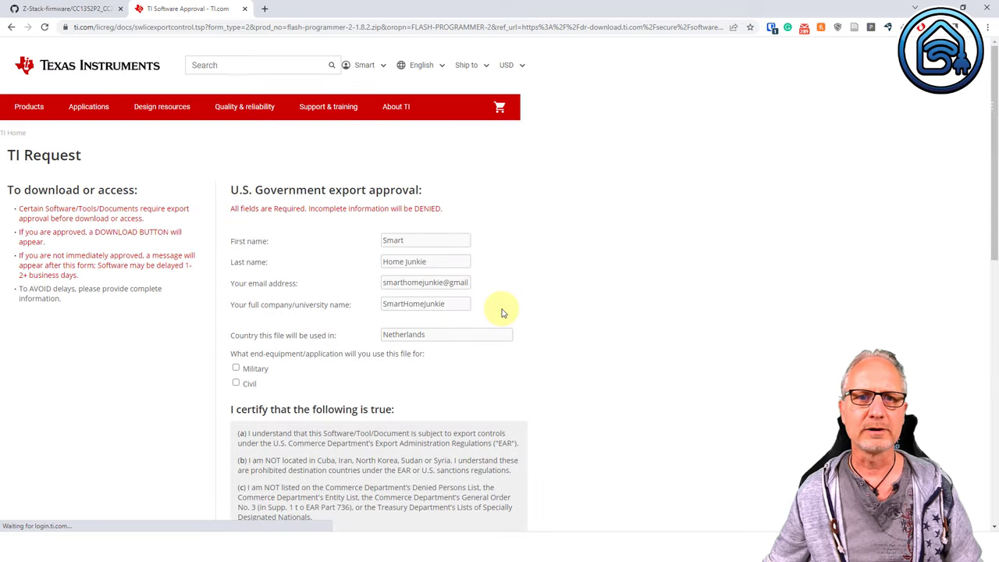
Certify 'all the above is true', submit the export form and download the approved installer.
left_click(235, 382)
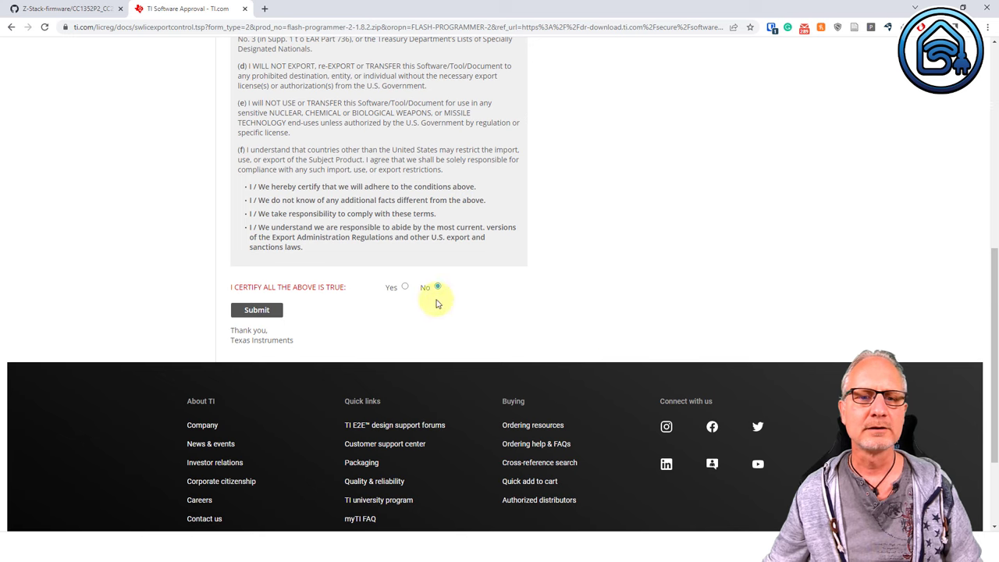
left_click(404, 287)
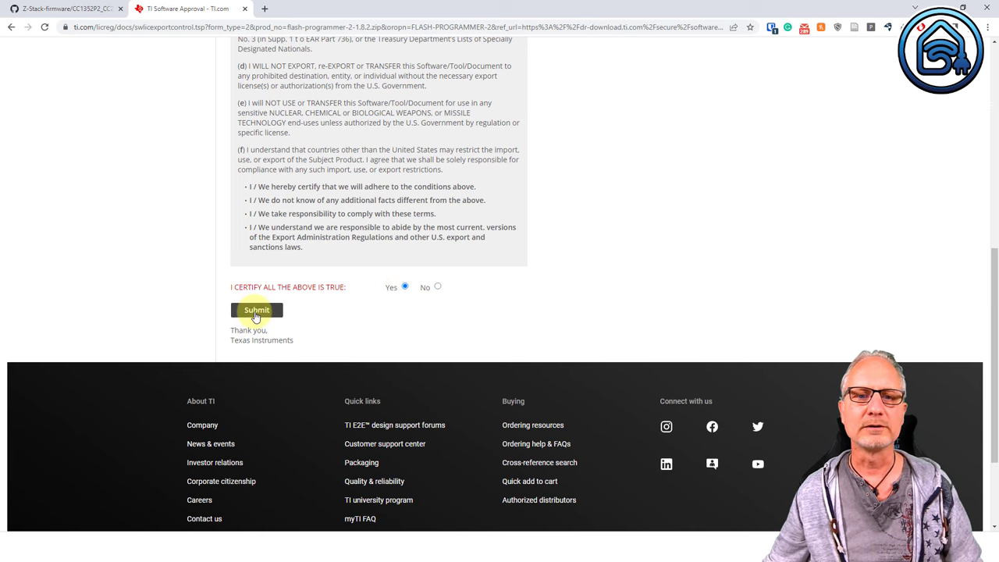
left_click(256, 309)
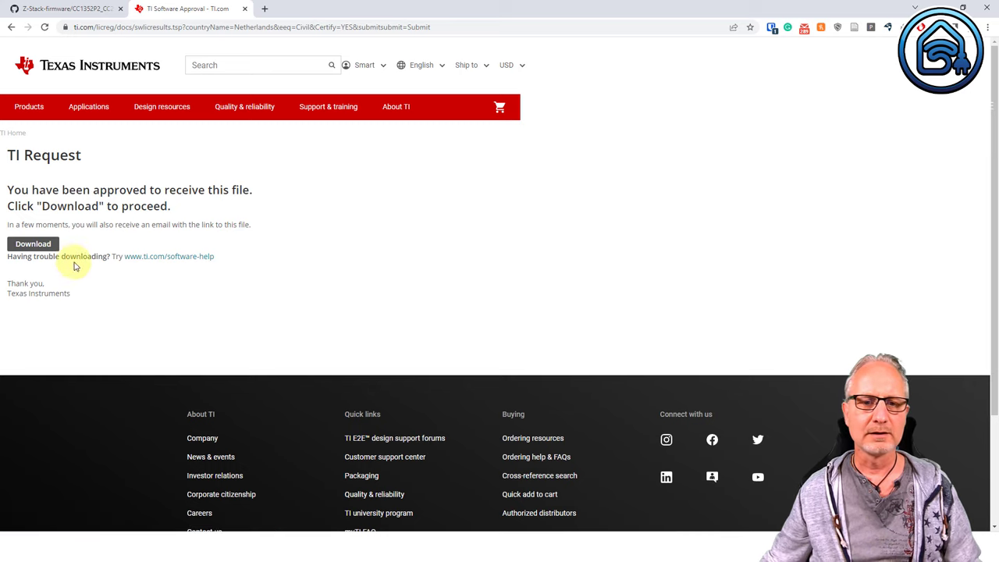
left_click(33, 243)
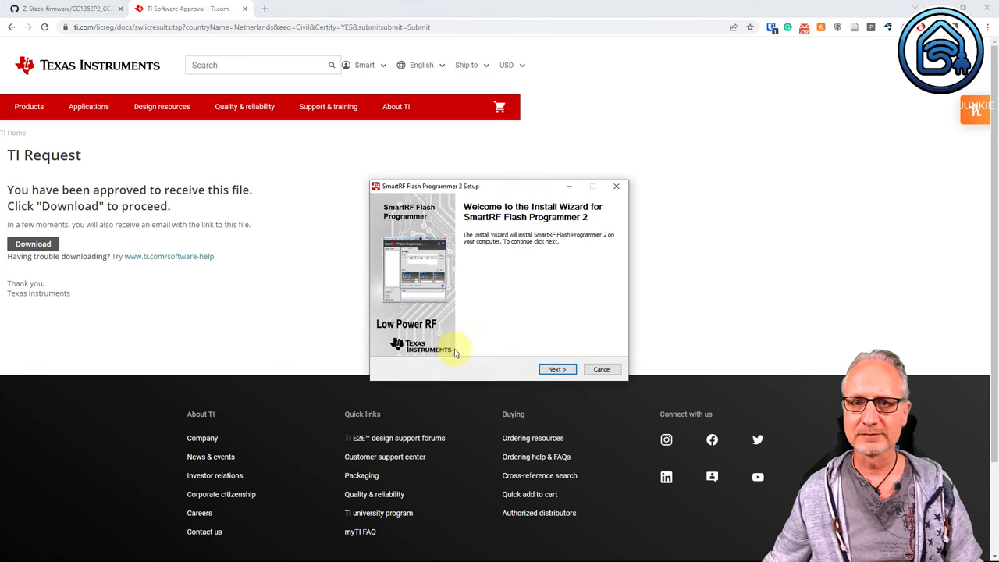
Run the setup wizard with default Documentation and Drivers components and launch Flash Programmer 2.
left_click(558, 369)
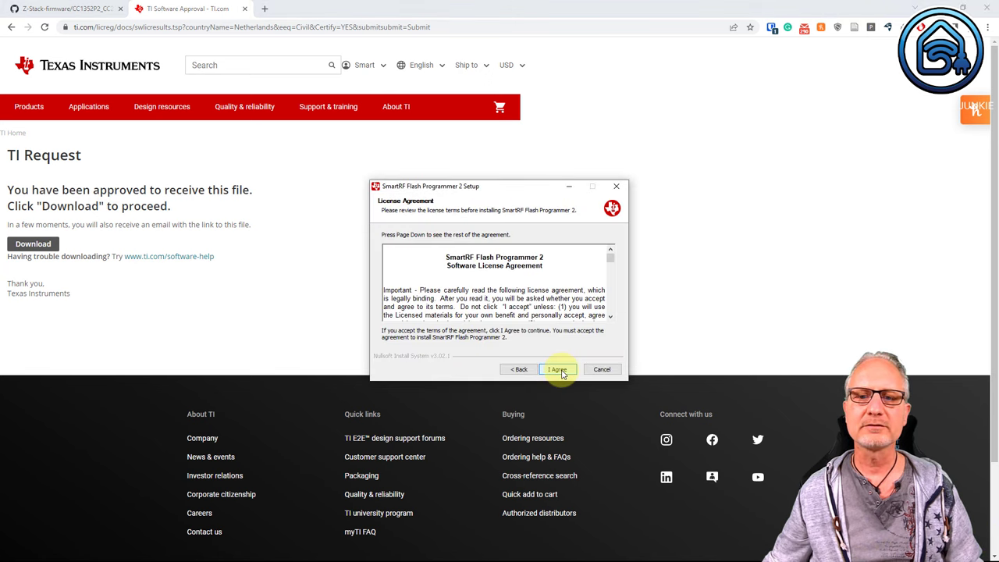
left_click(558, 369)
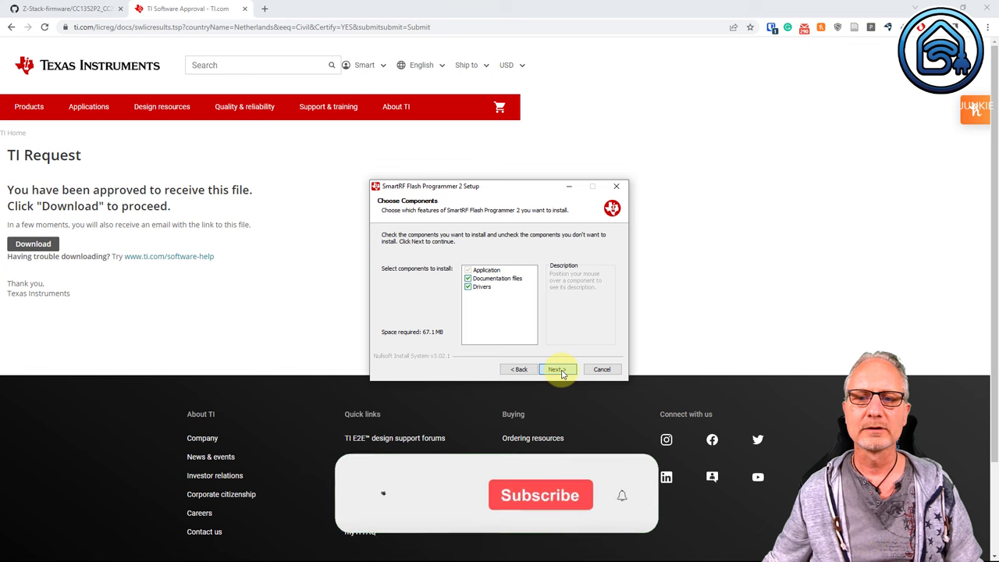
left_click(557, 369)
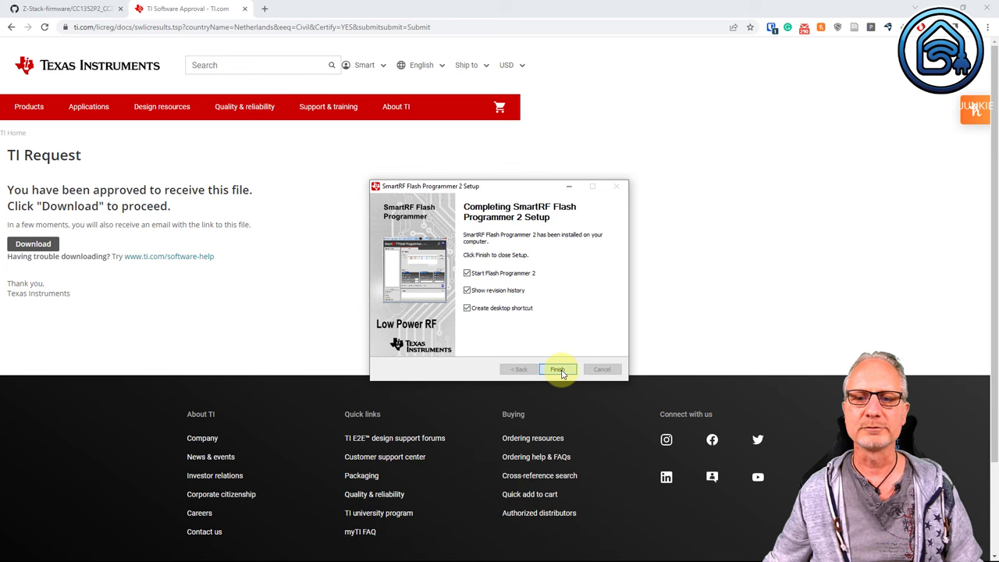
left_click(557, 369)
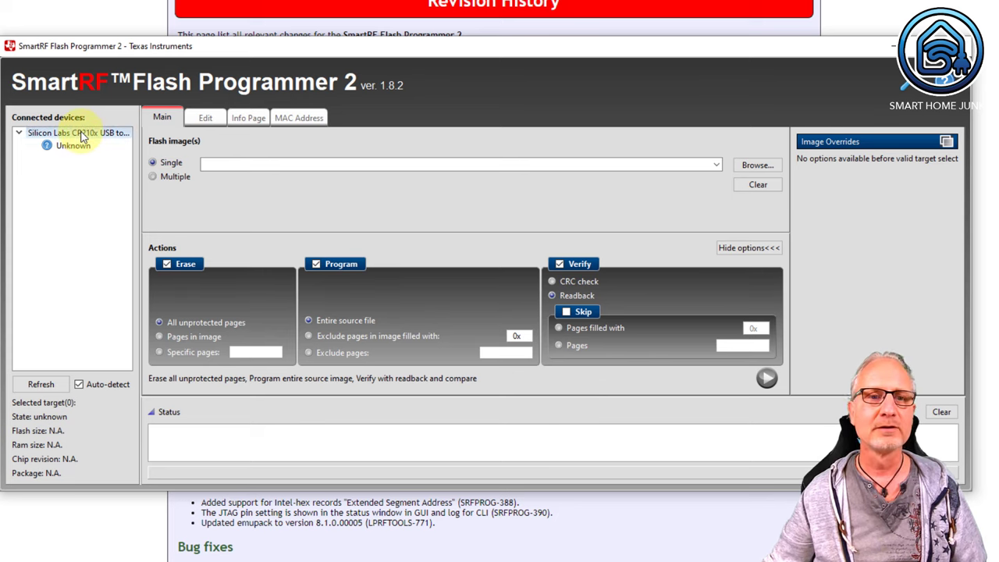
mouse_move(78, 132)
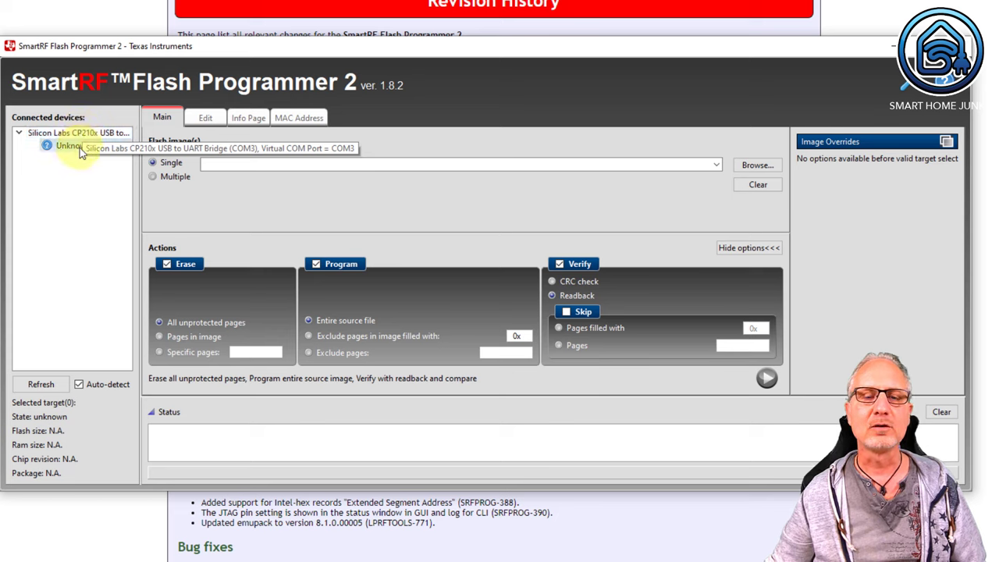
Set the unknown device under the Silicon Labs CP210x bridge to target CC2652P.
left_click(72, 147)
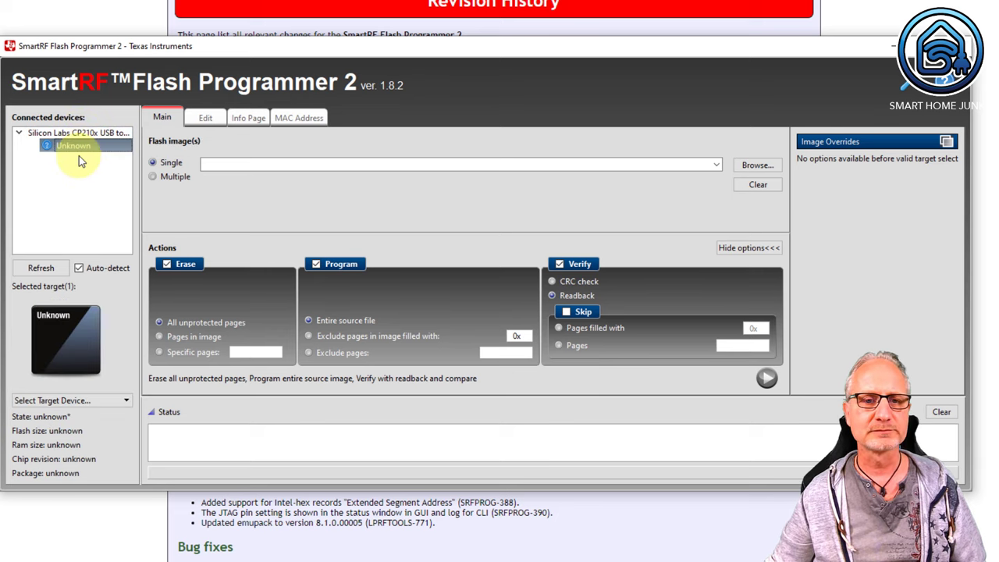
left_click(70, 399)
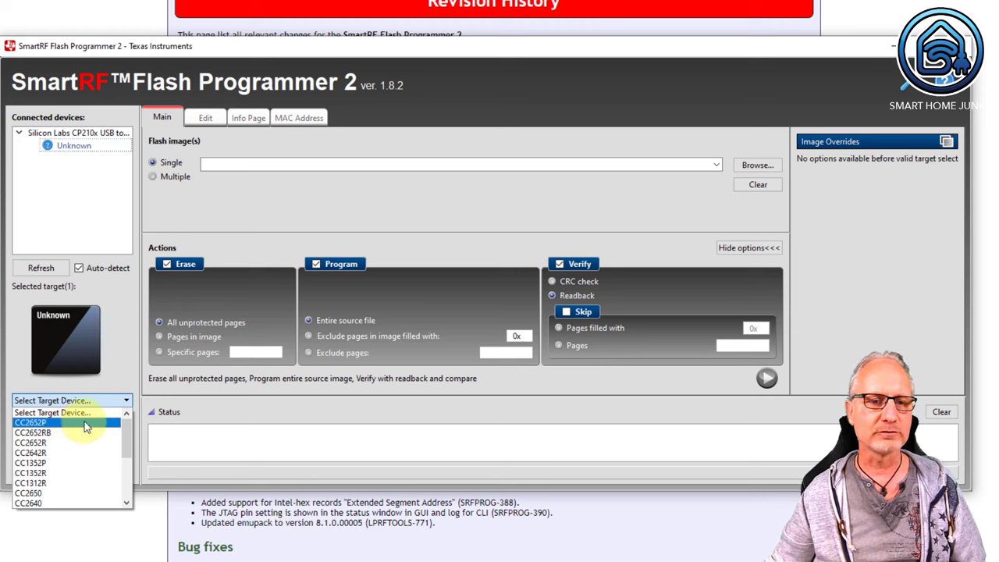
left_click(30, 422)
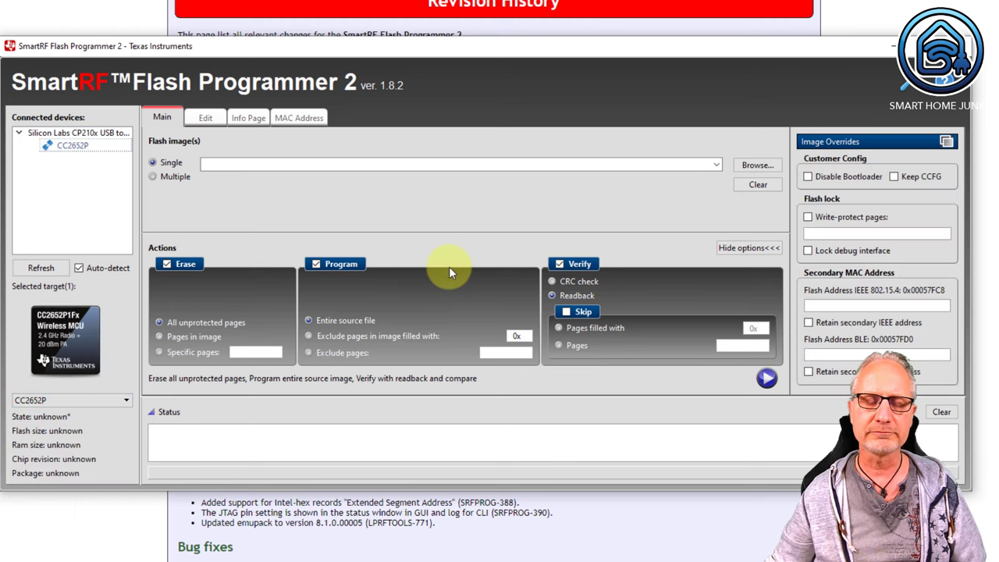
mouse_move(756, 165)
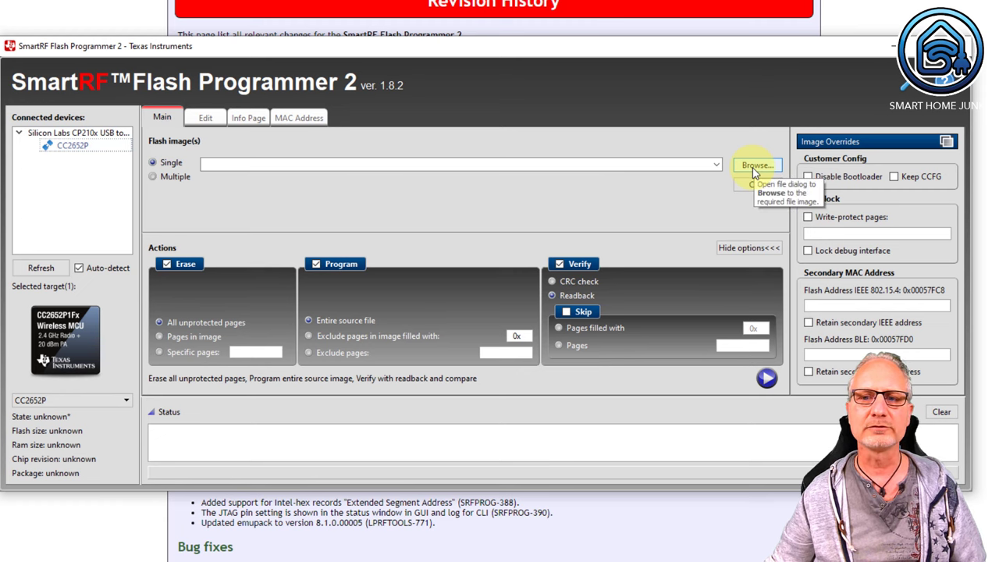
Load CC1352P2_CC2652P_launchpad_coordinator_20220219.hex from Downloads as the flash image.
left_click(755, 165)
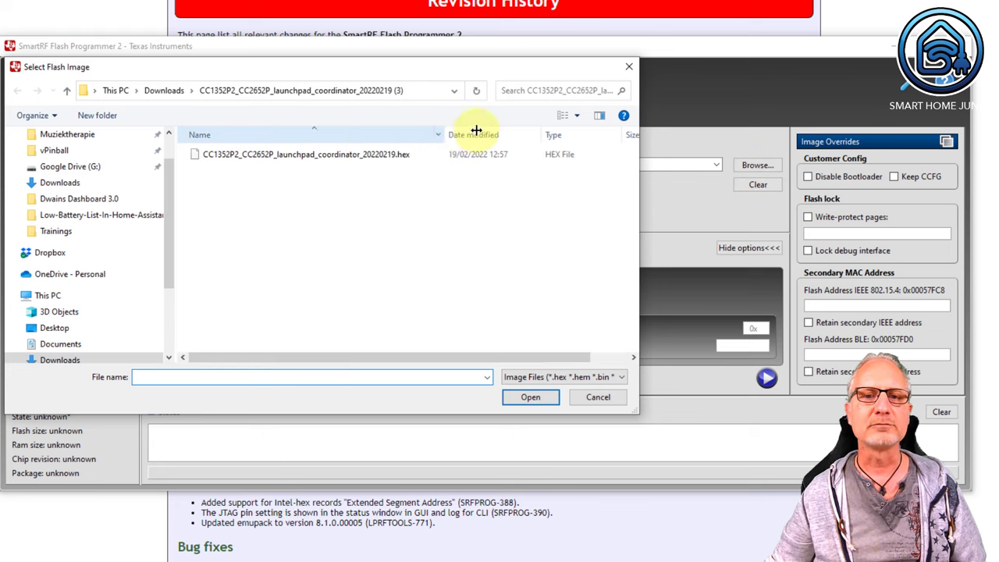
left_click(306, 154)
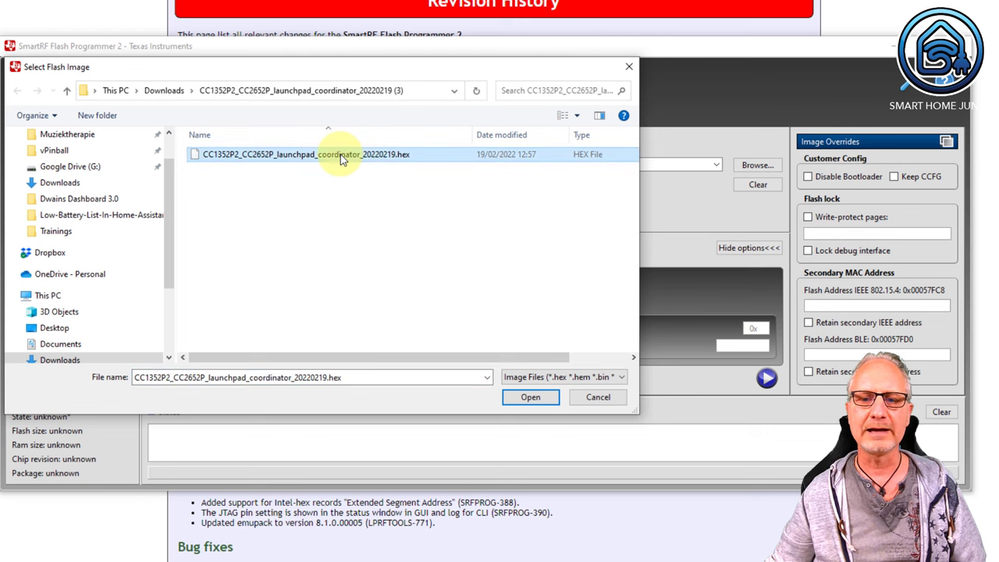
left_click(531, 397)
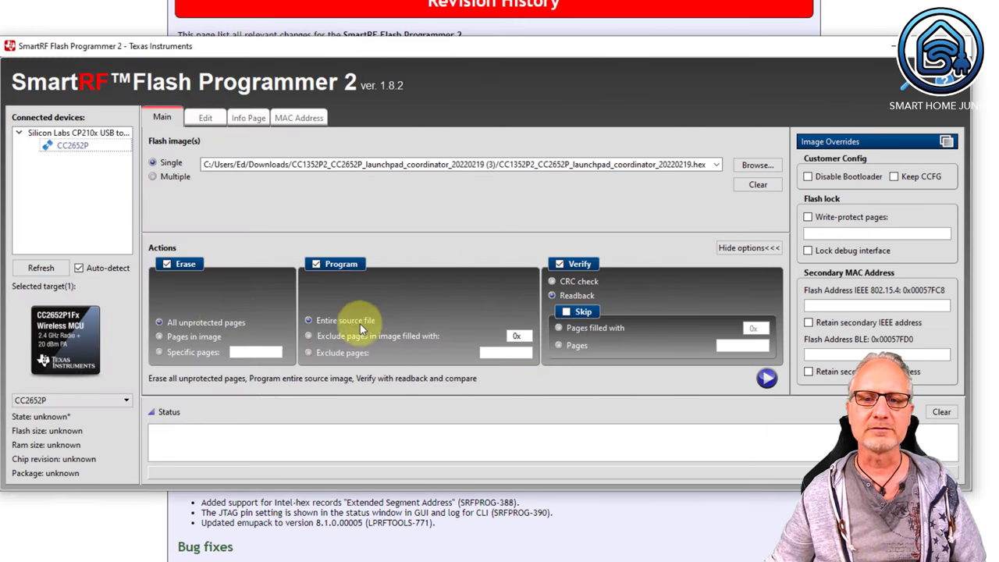
mouse_move(624, 331)
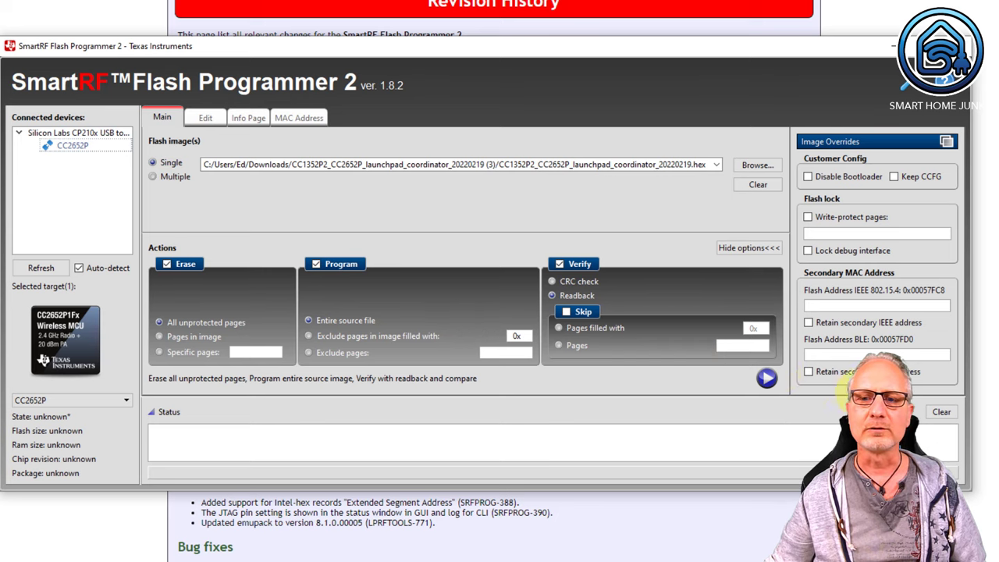
Run erase, program and verify on the CC2652P dongle over COM3.
left_click(766, 378)
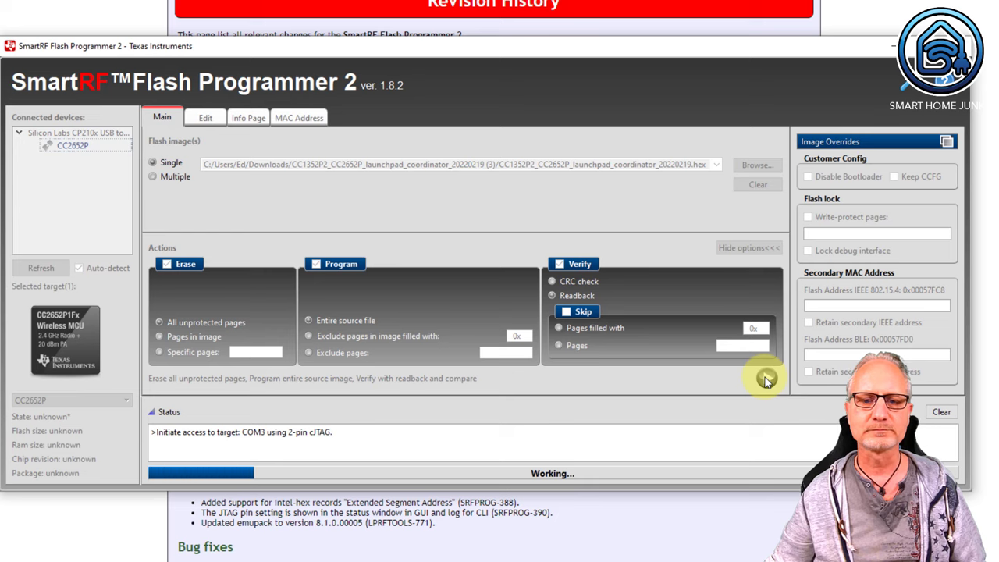